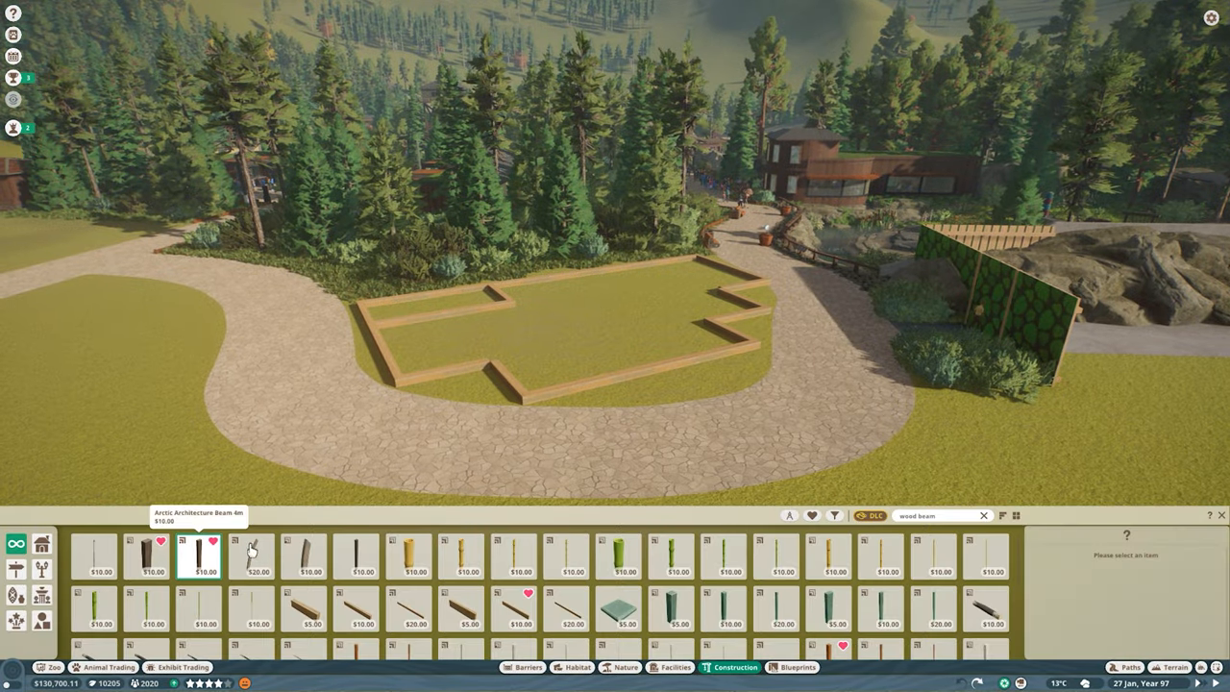
Stand the first wood-framed mesh-and-glass fence panel on the foundation edge.
left_click(514, 611)
type("mesh")
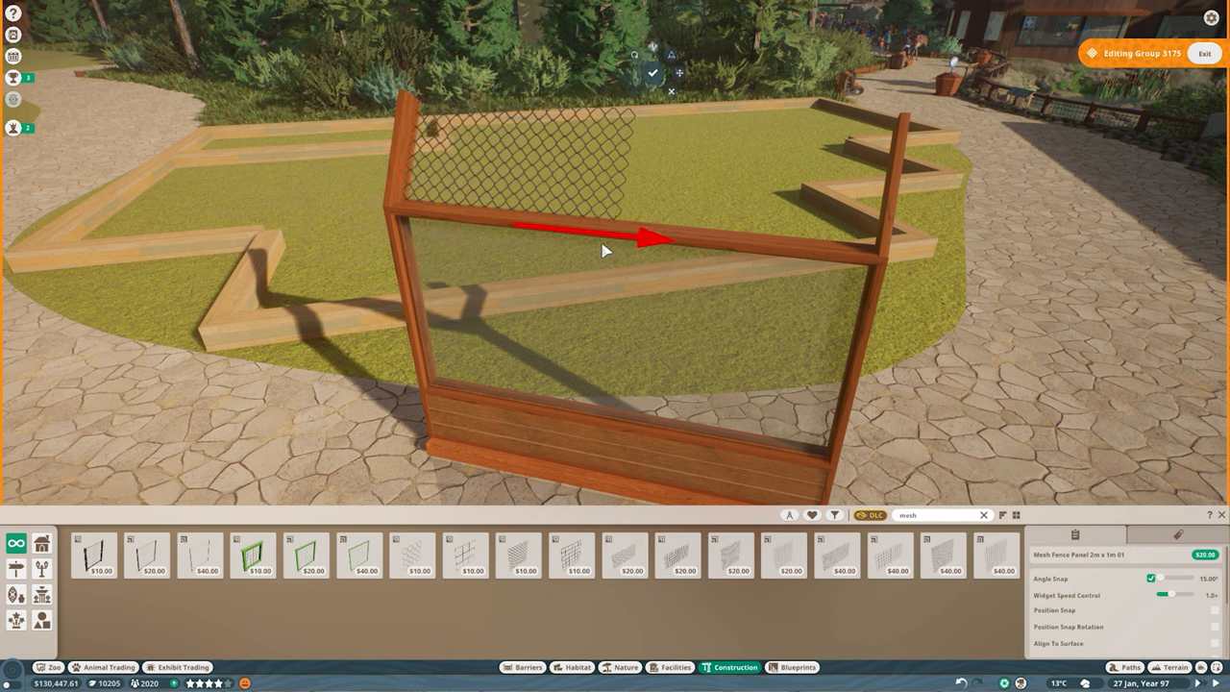
Set down and align duplicate fence panels along the curved front perimeter.
left_click(519, 157)
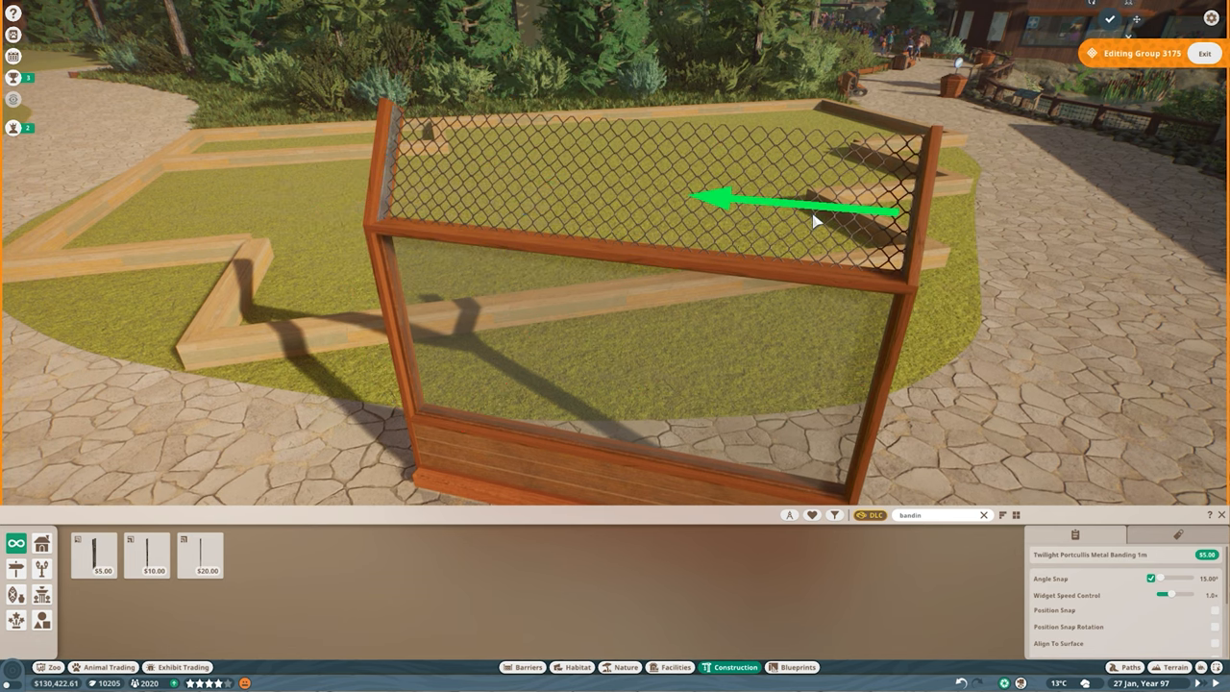
left_click(200, 555)
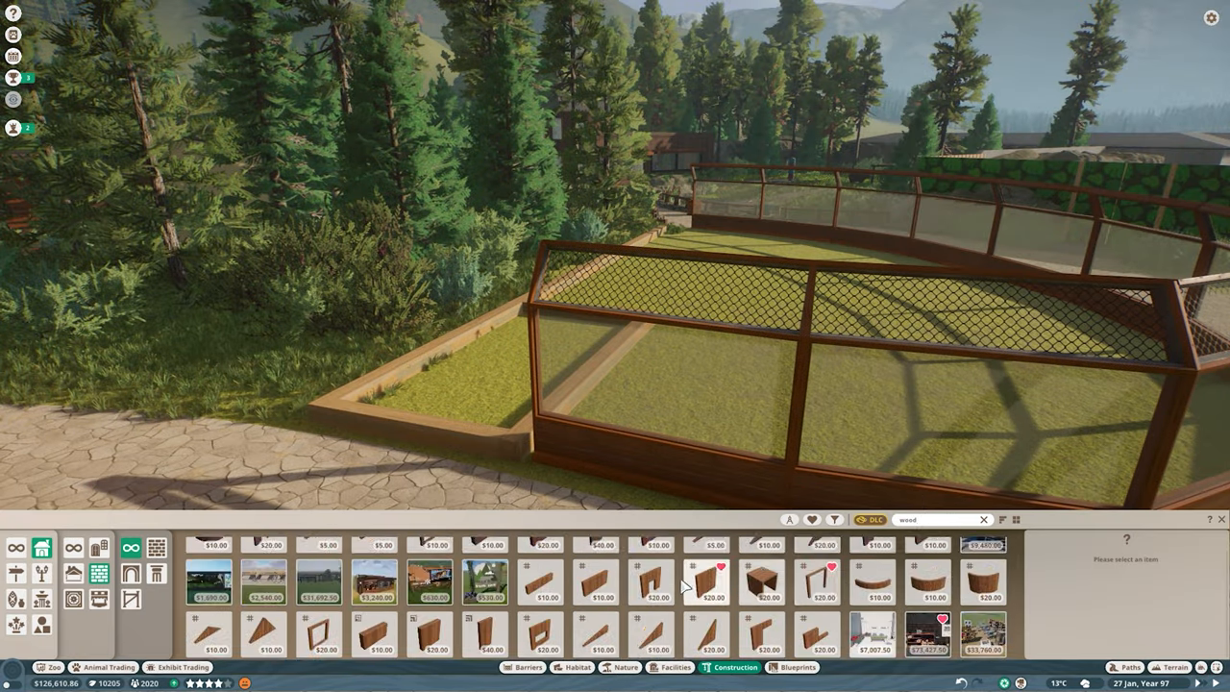
Build tall wooden plank back walls and line their base with pale vertical boards.
left_click(653, 567)
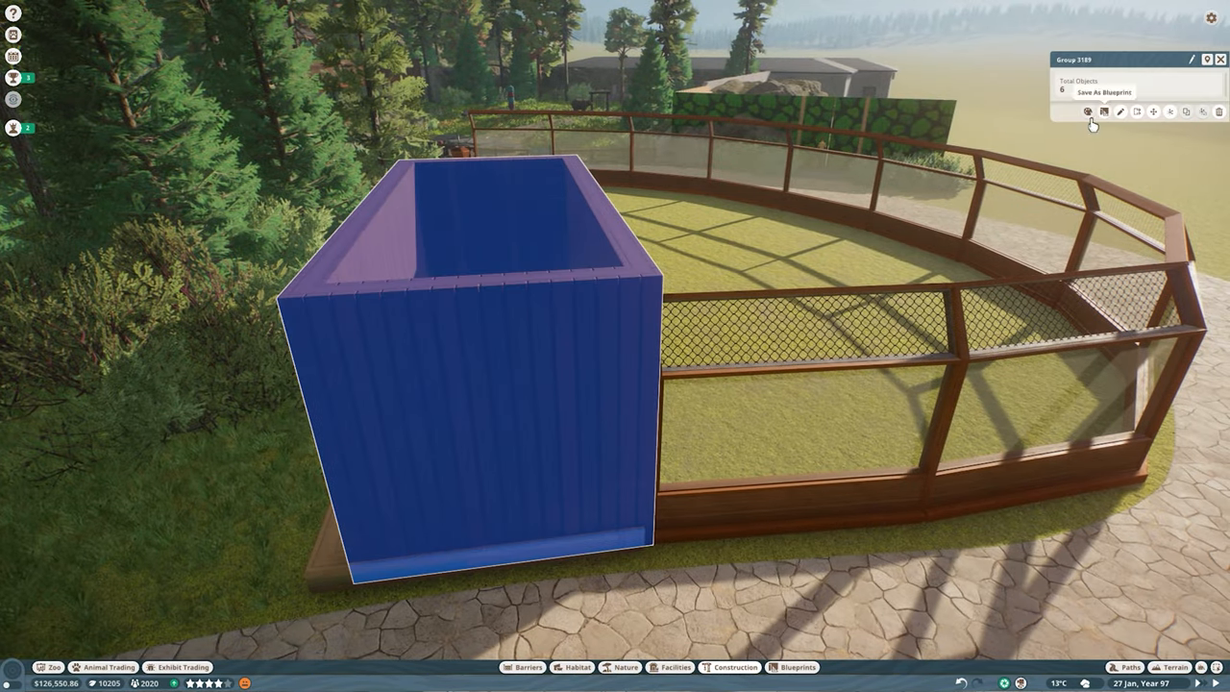
left_click(1118, 112)
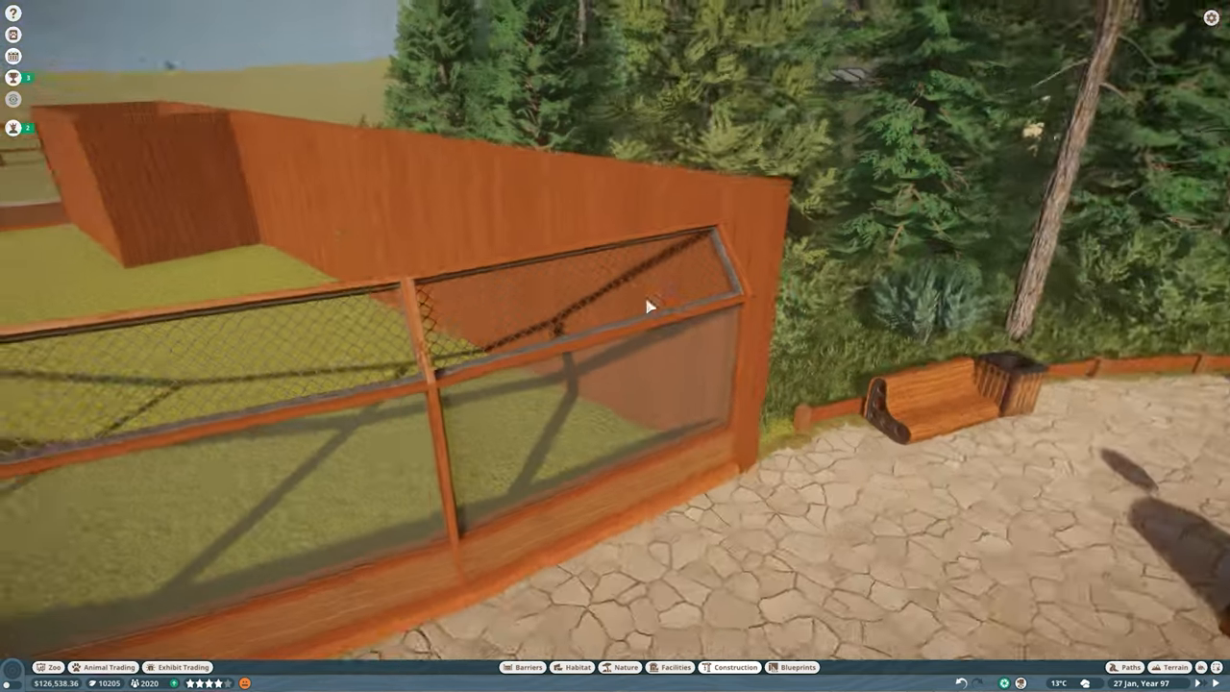
left_click(649, 303)
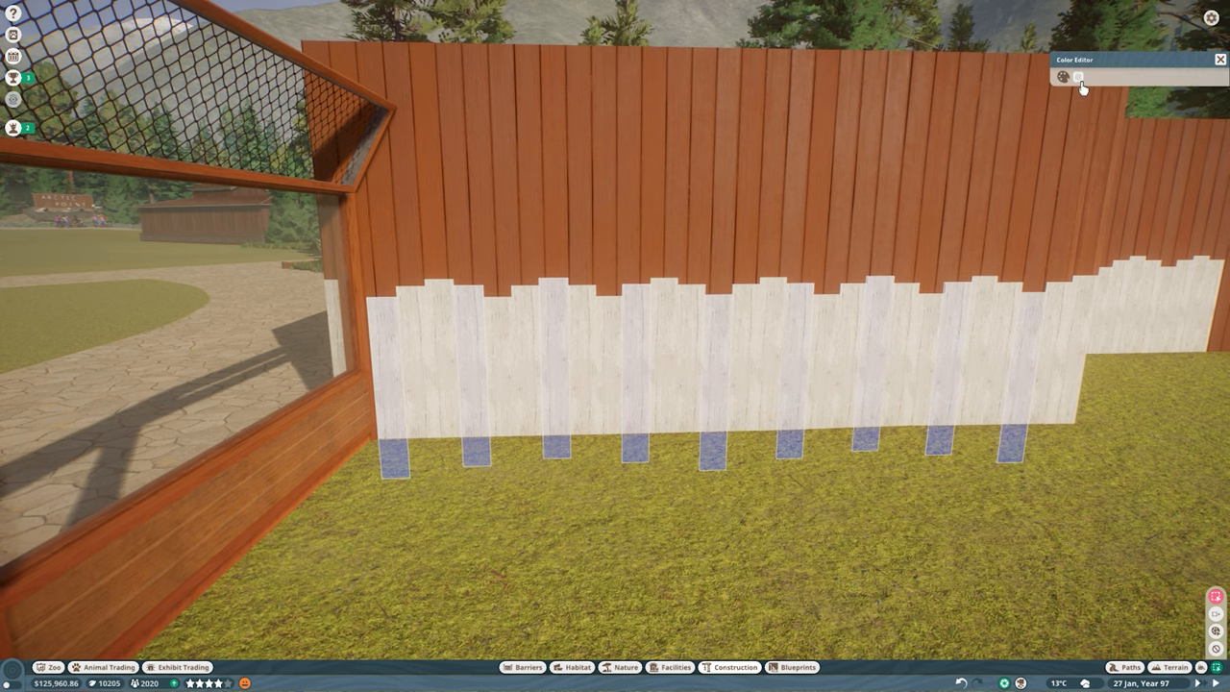
Recolour the lower boards grey and white in the Colour Editor along both back walls.
left_click(1063, 77)
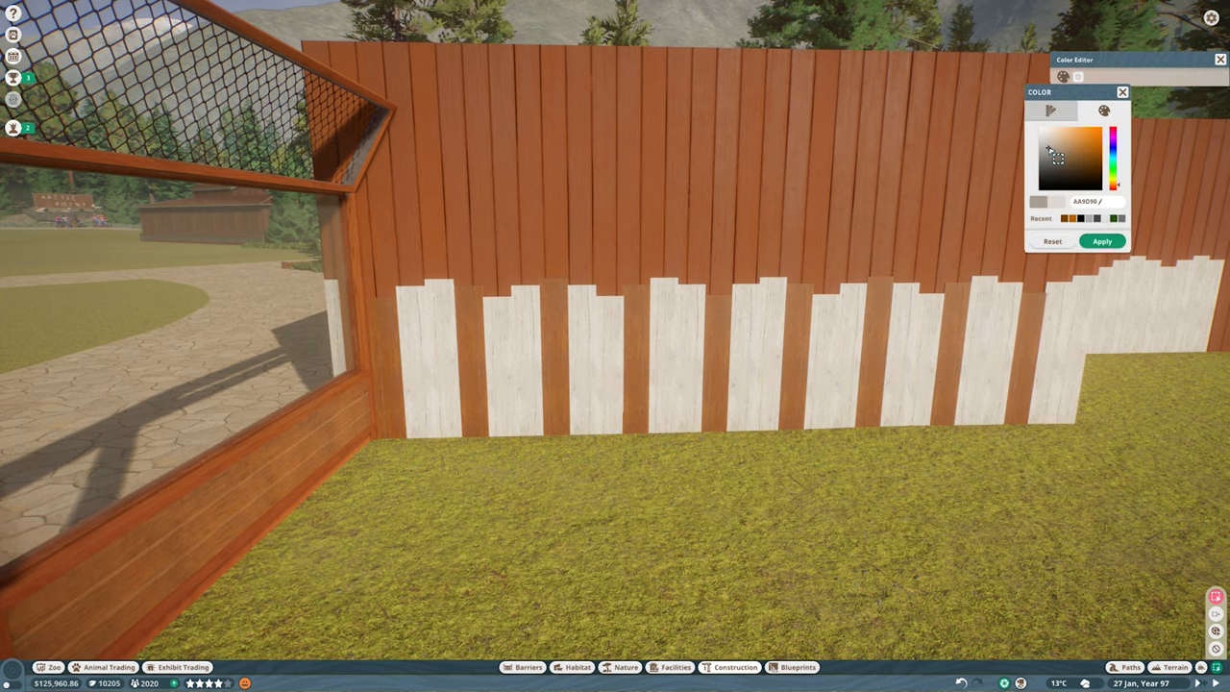
left_click(1103, 242)
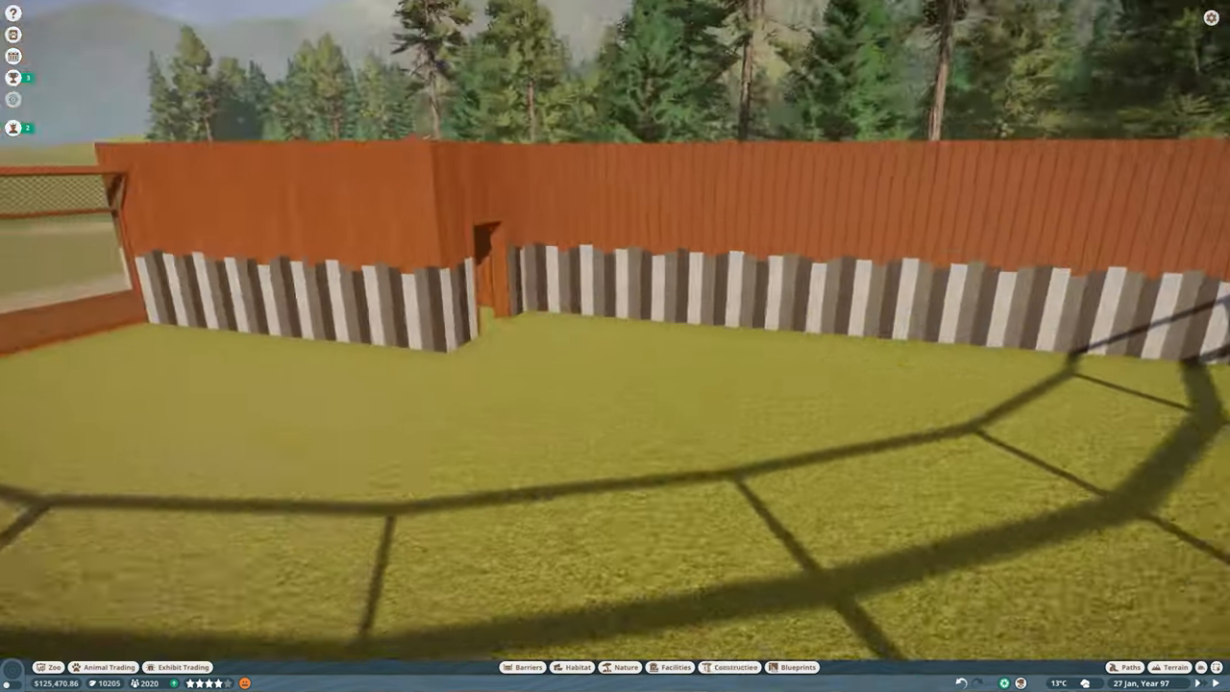
Run a horizontal wooden rail along the striped boards and add raccoon cut-outs over the doorway.
left_click(734, 667)
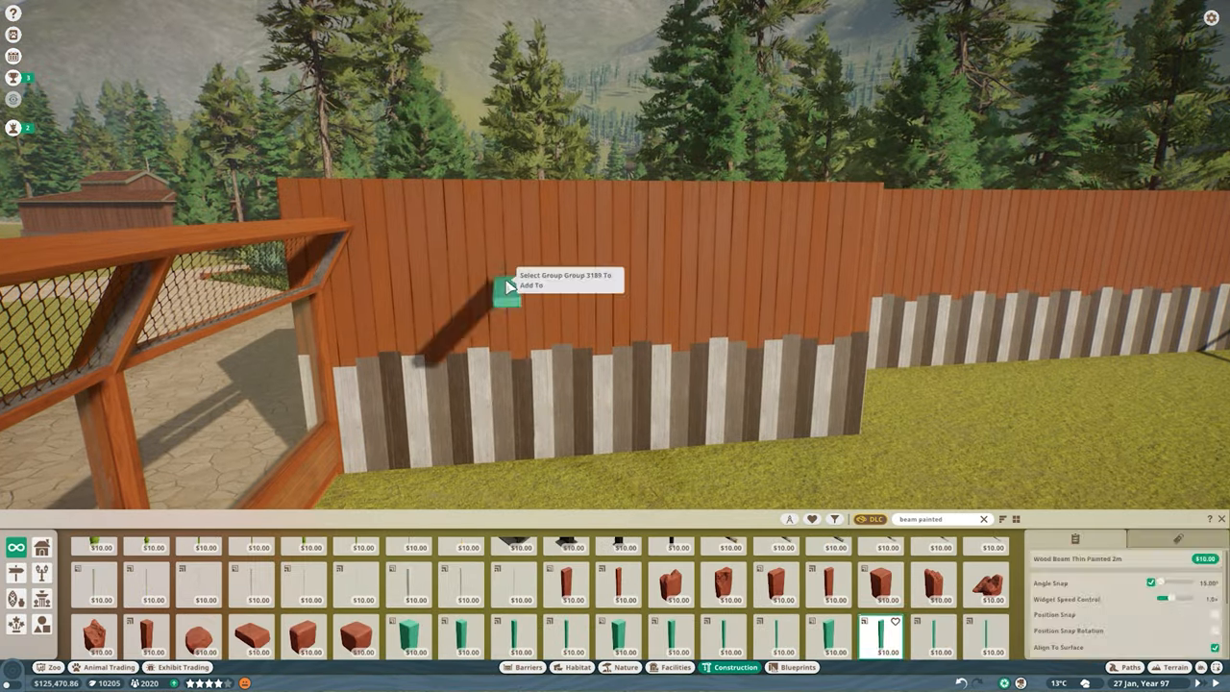
left_click(503, 288)
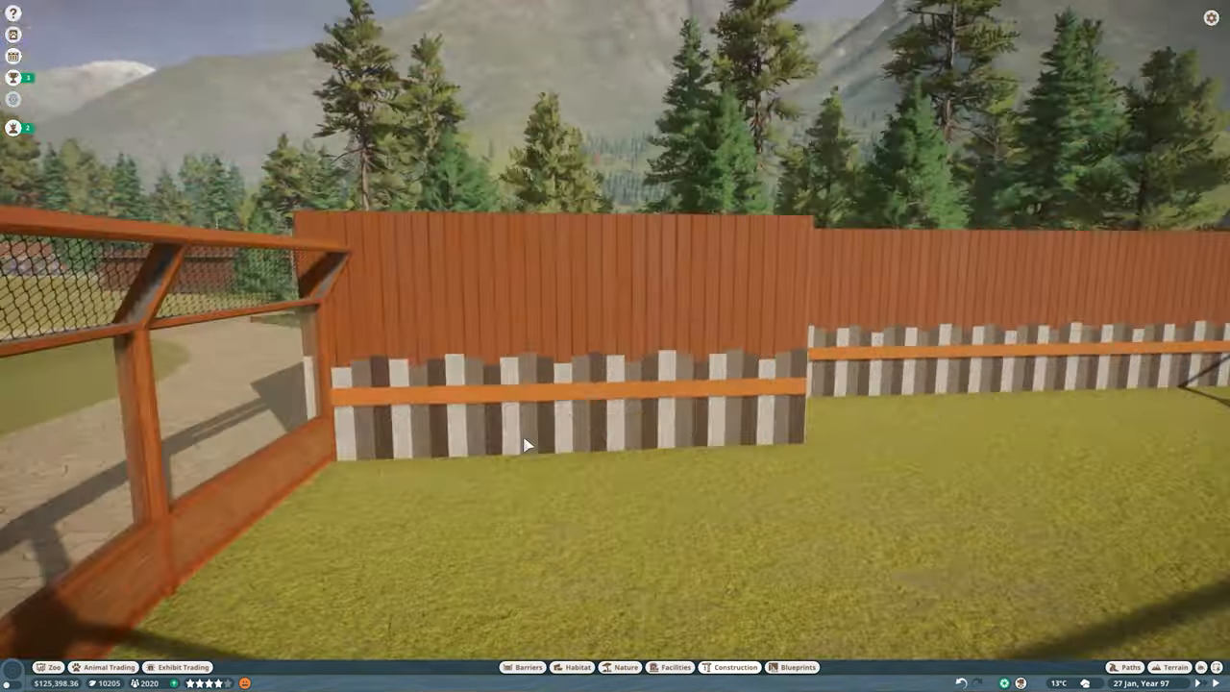
left_click(736, 667)
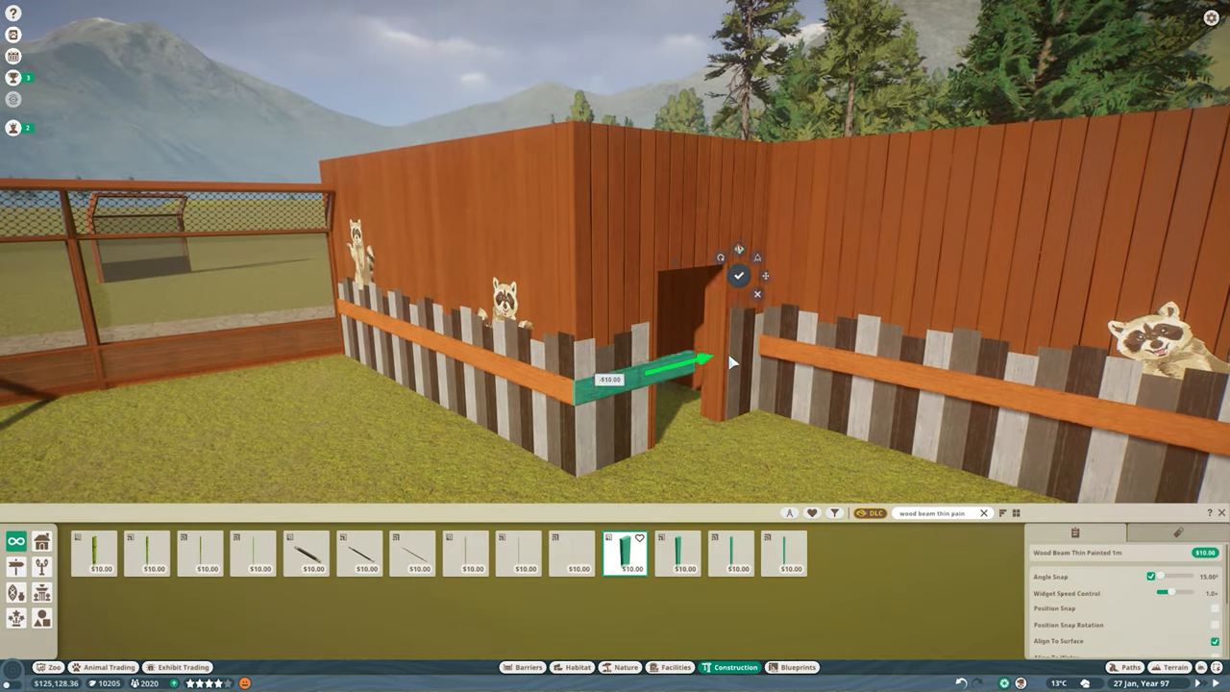
Finish the doorway beam, then filter Nature plants by biome and search for bushes.
left_click(620, 667)
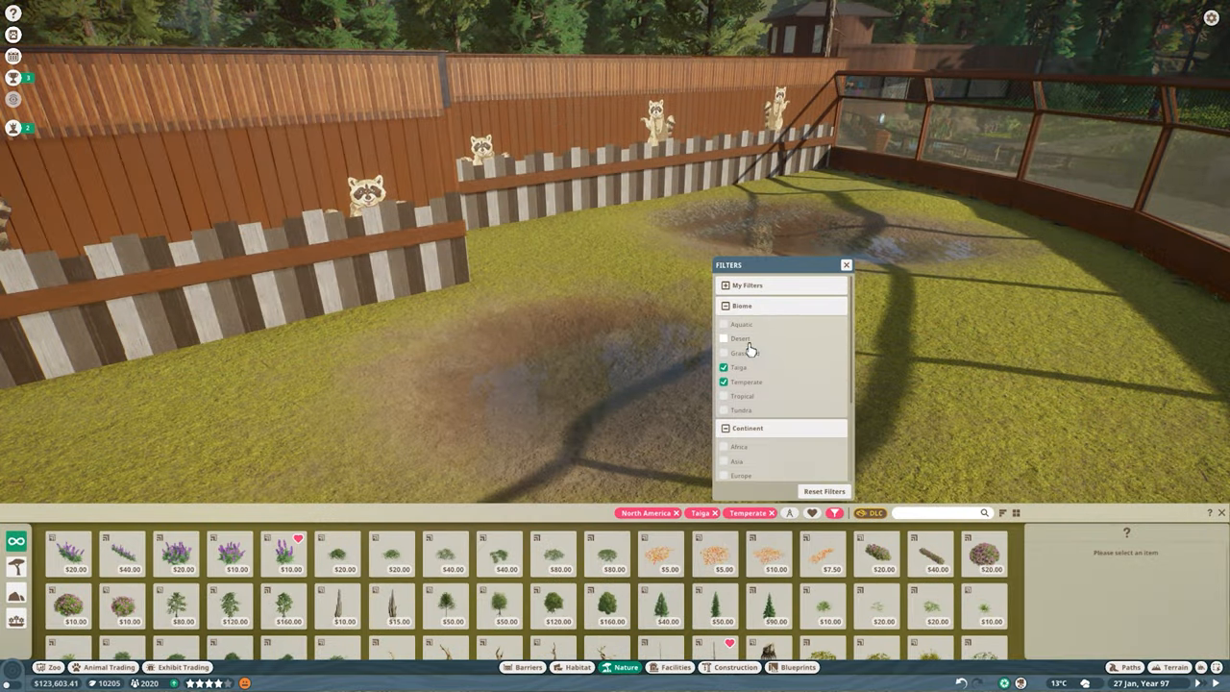
left_click(1172, 667)
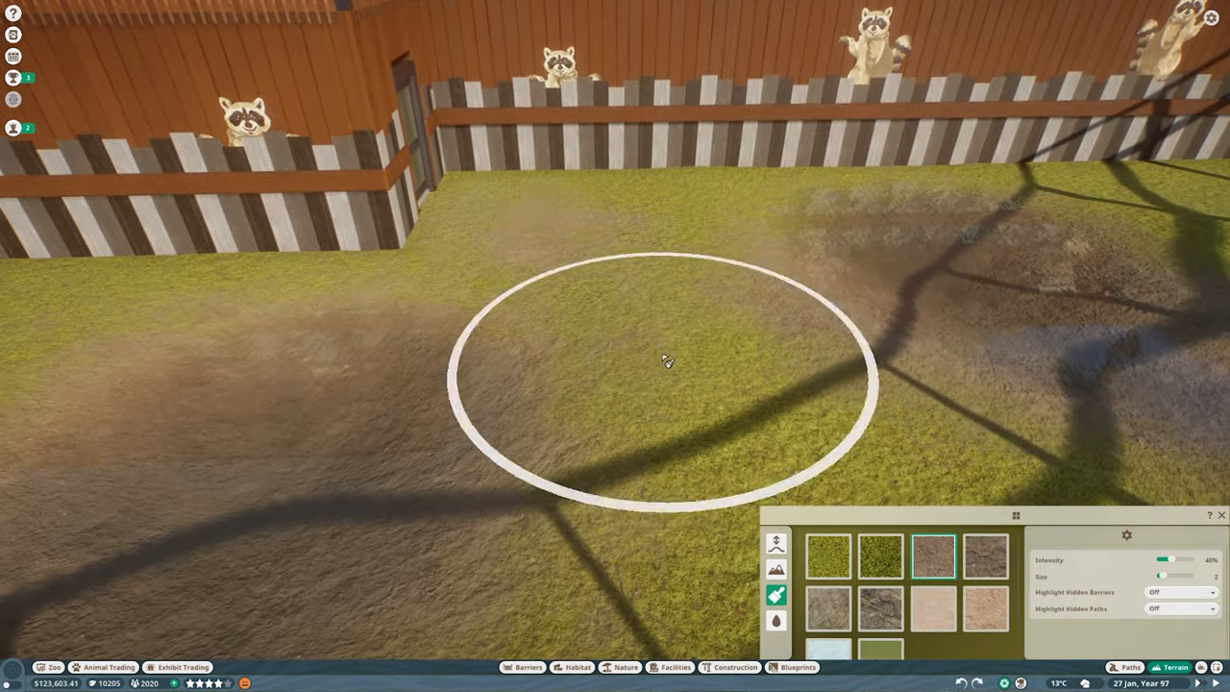
left_click(627, 667)
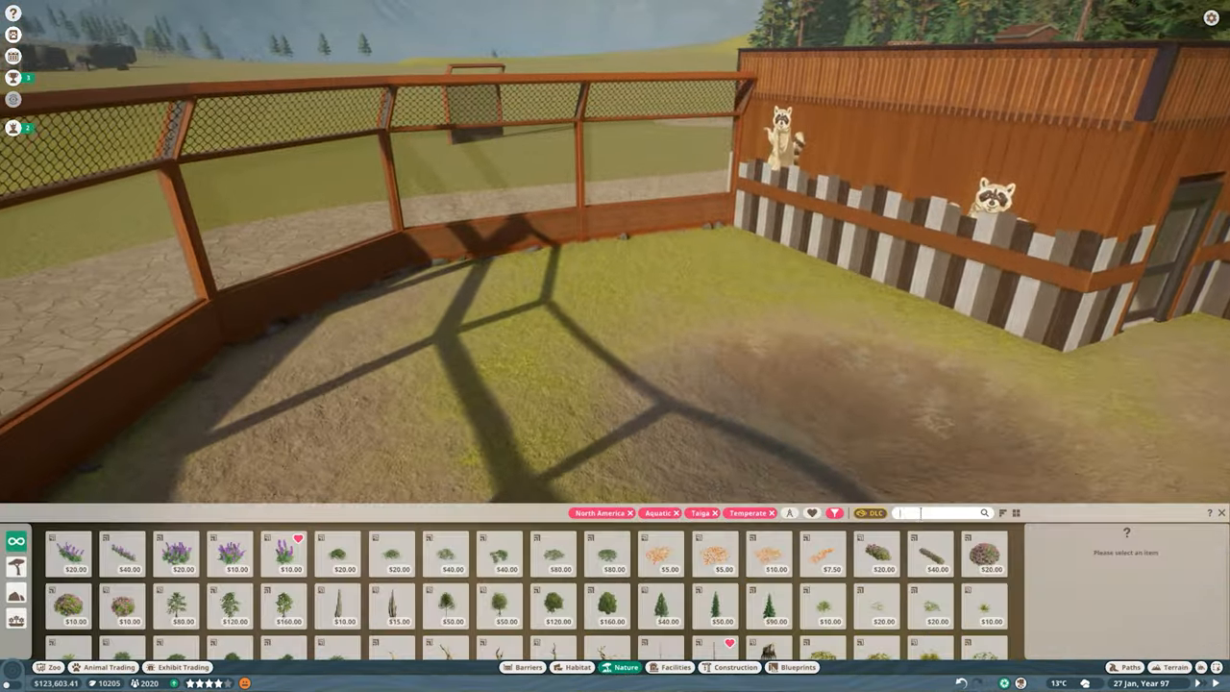
type("buf")
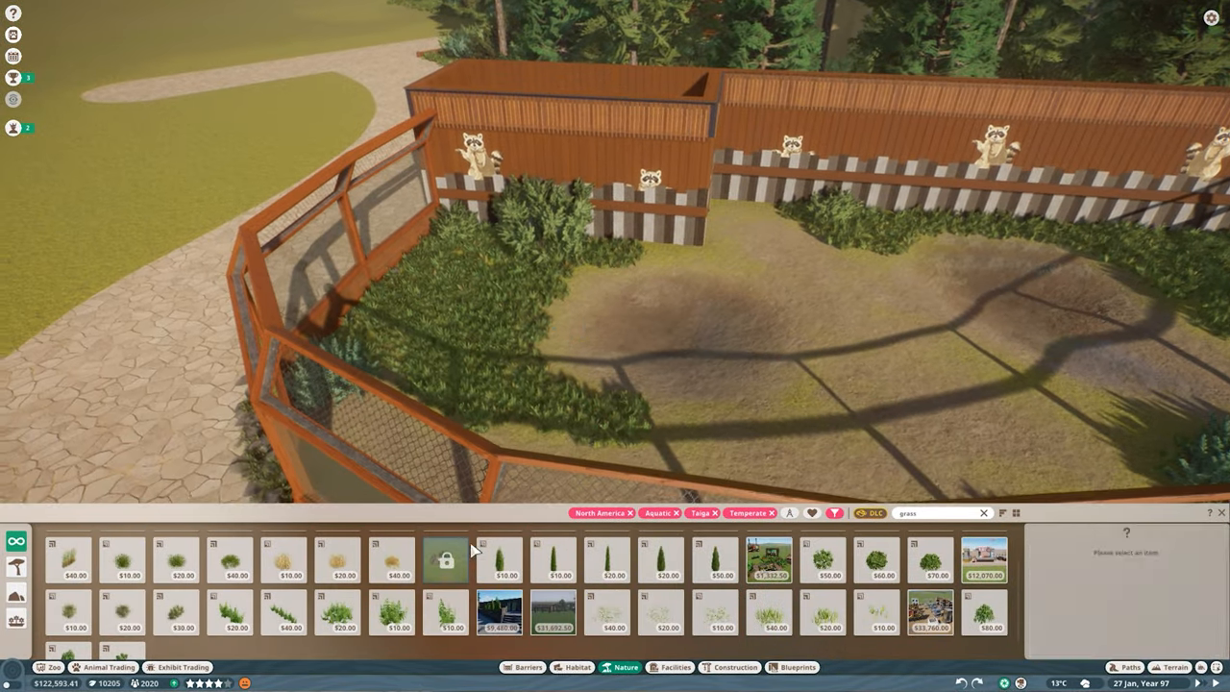
Place shrubs and flowering ground foliage across the habitat floor and along the fences.
left_click(338, 613)
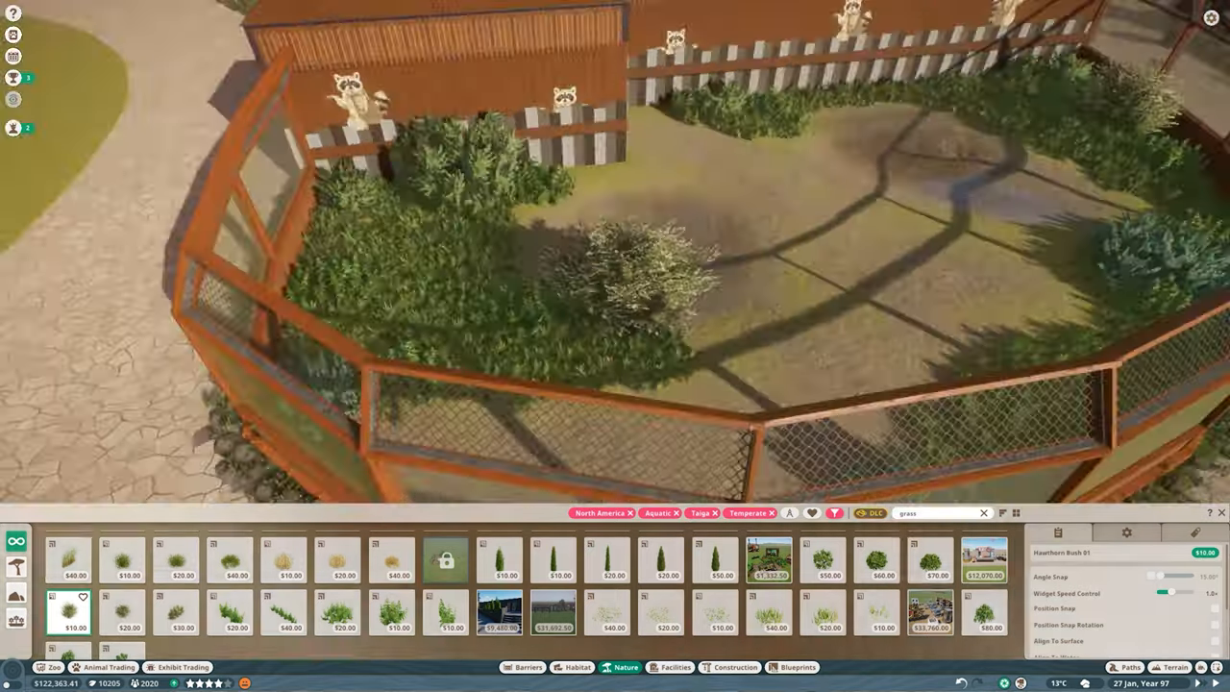
left_click(834, 511)
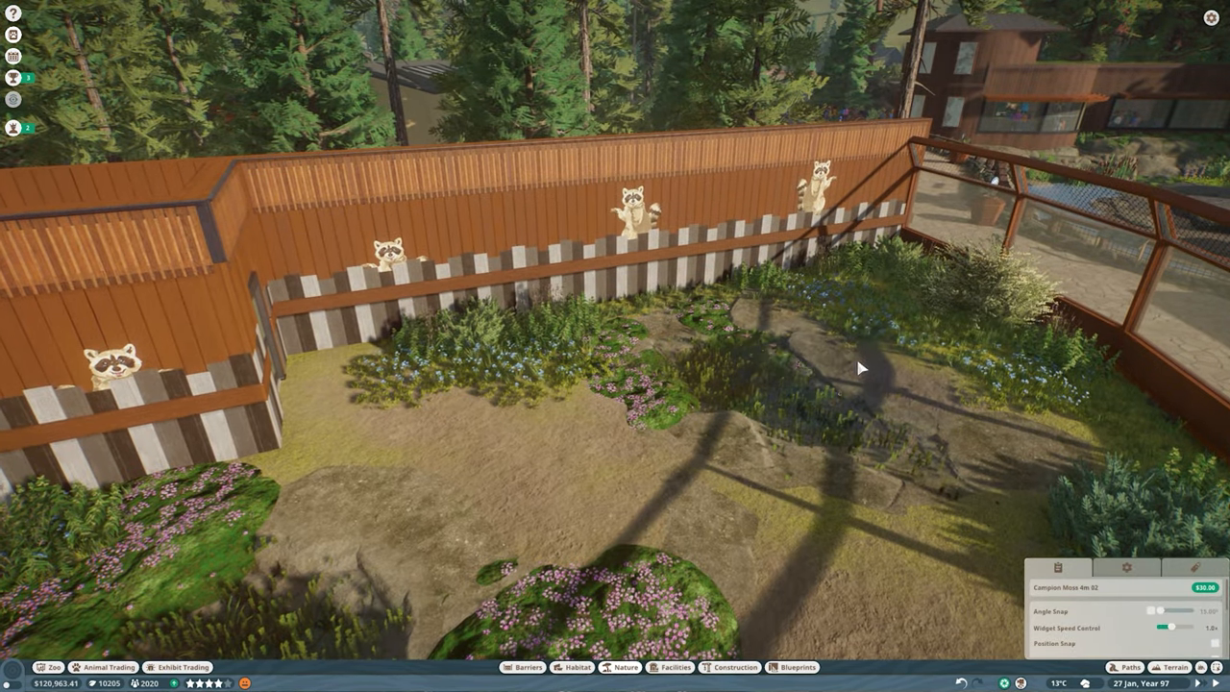
Add conifer trees, a small lily pond, a water bowl and a wooden hutch shelter.
left_click(622, 667)
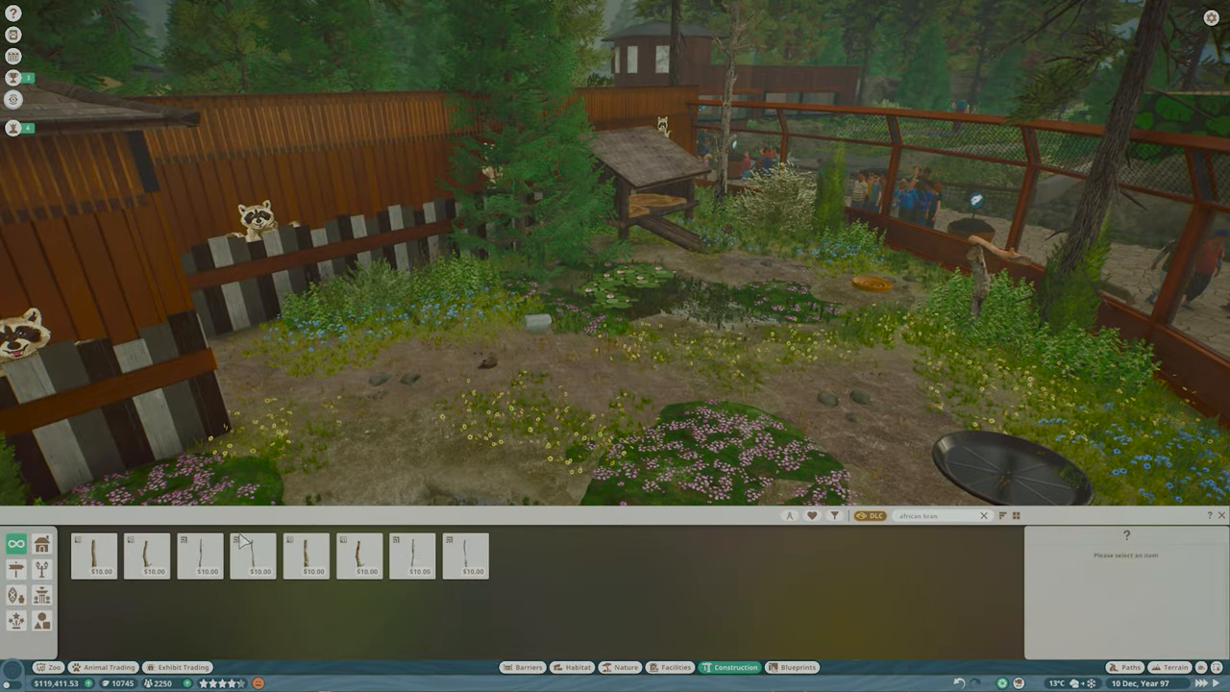
Place log climbing posts and platforms beside the pond and link them with ropes.
left_click(199, 555)
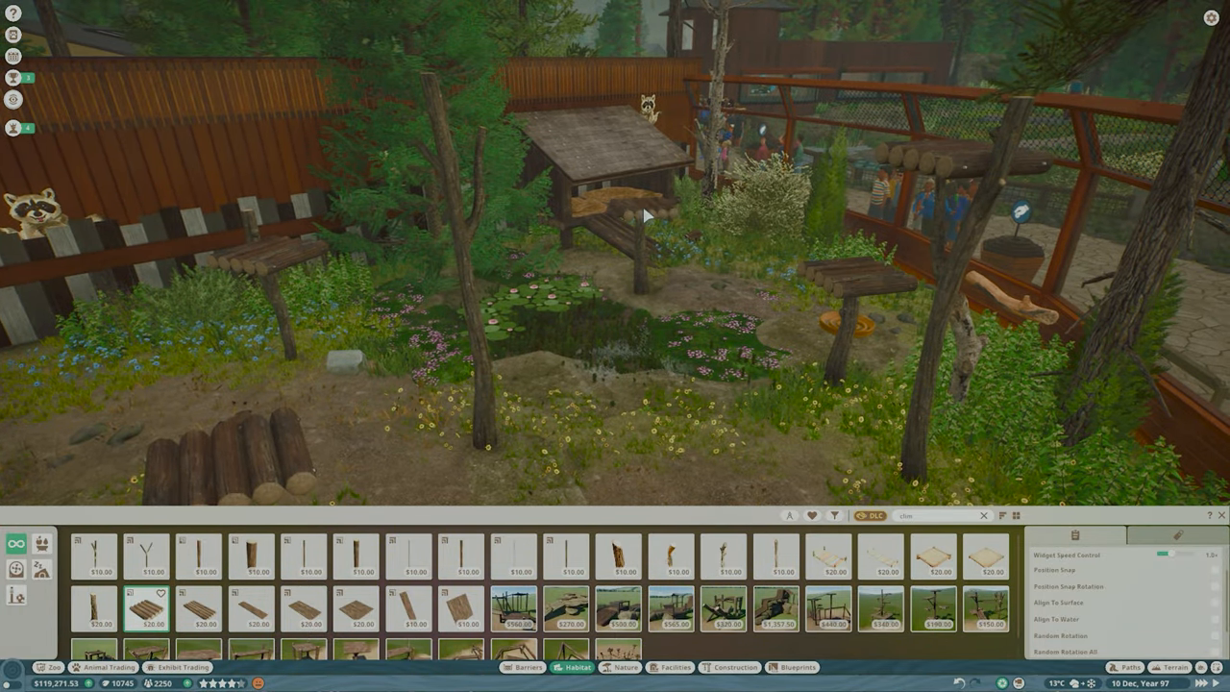
left_click(733, 666)
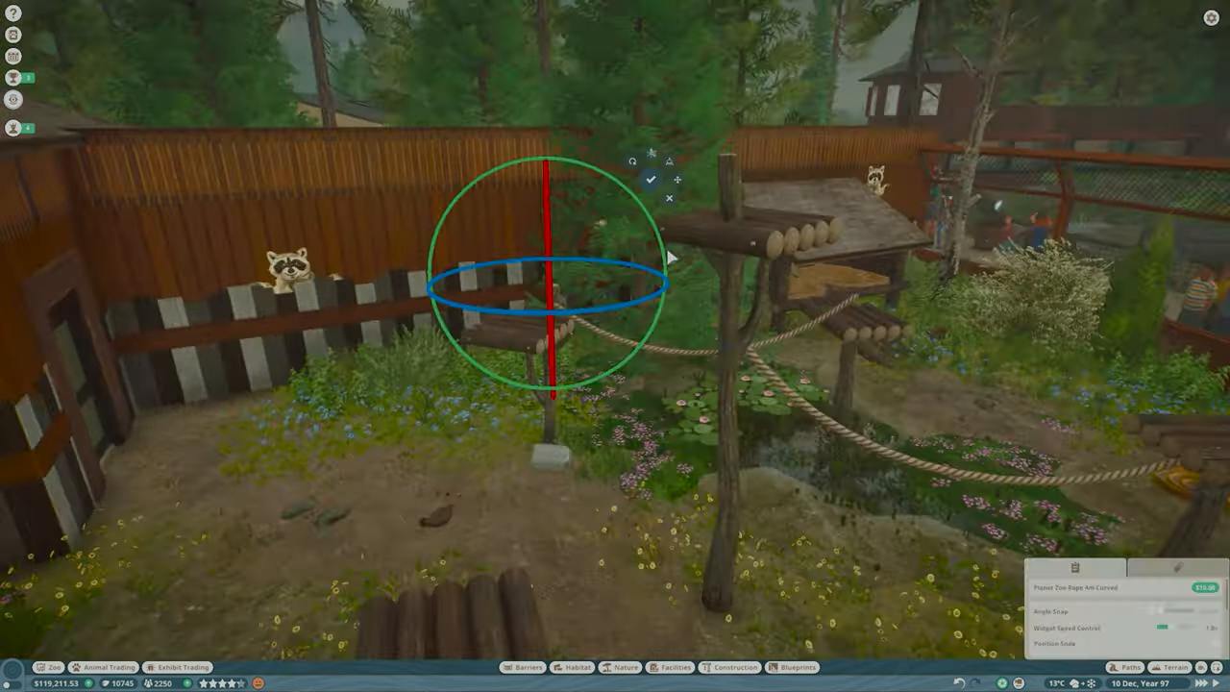
left_click(736, 667)
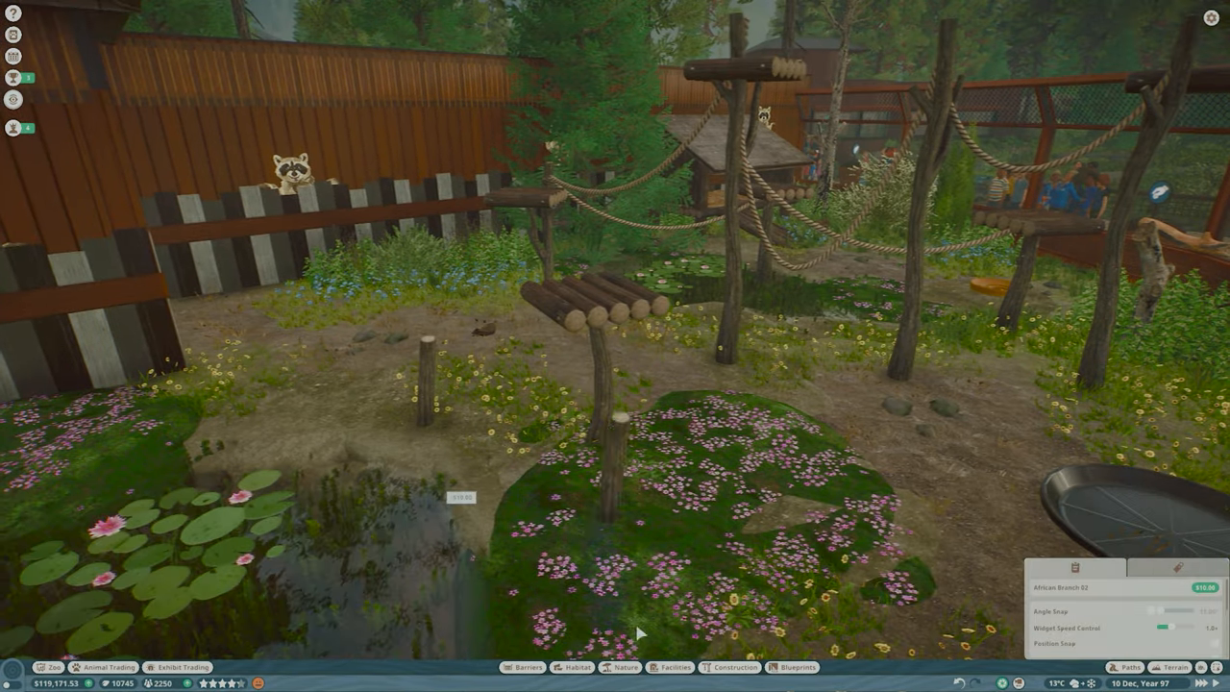
Close the item browser and unpause so guests gather around the finished habitat.
left_click(736, 667)
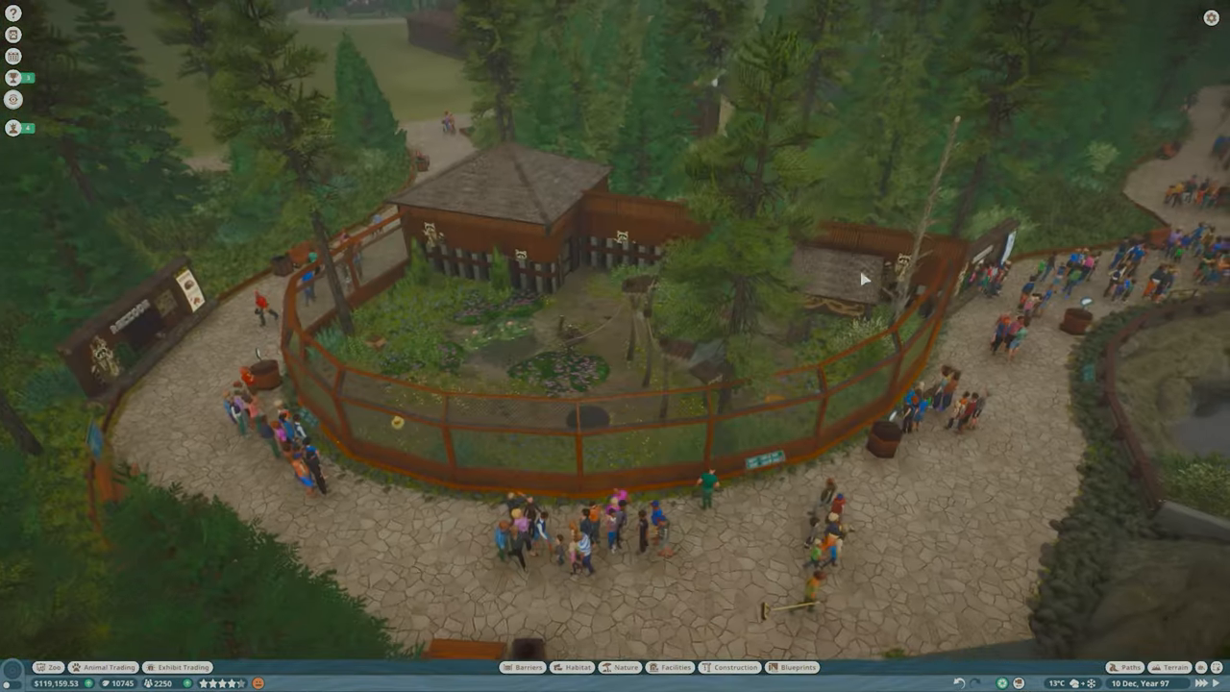
left_click(734, 667)
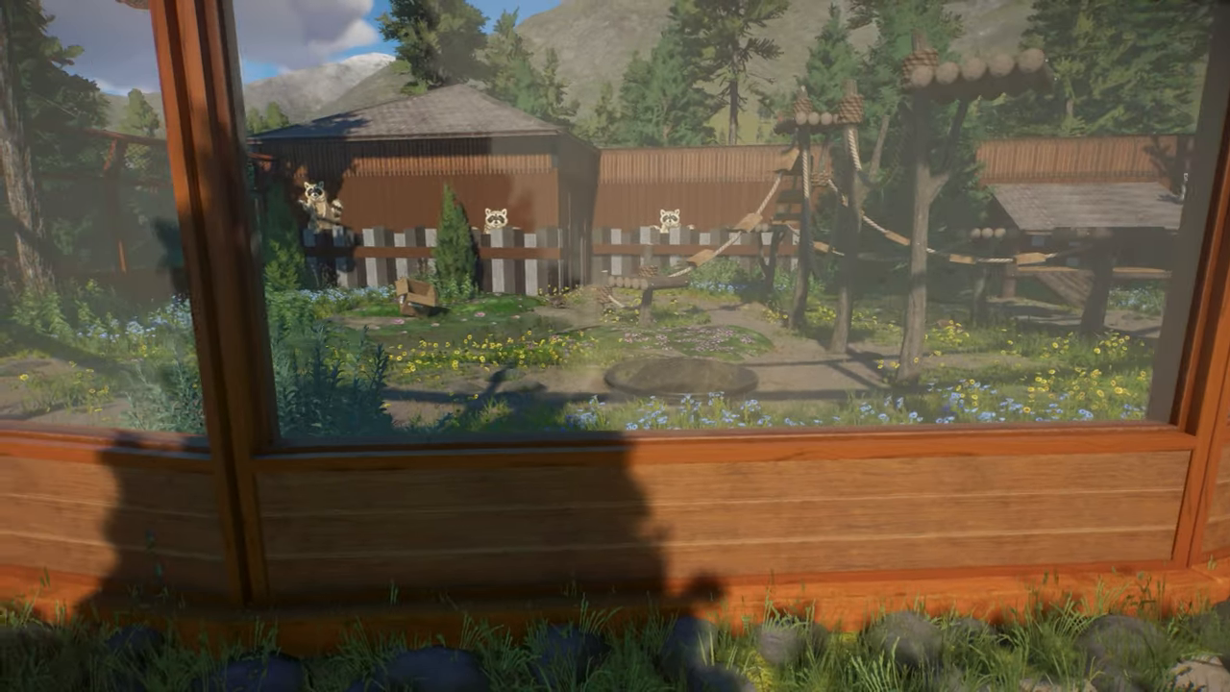
mouse_move(615, 346)
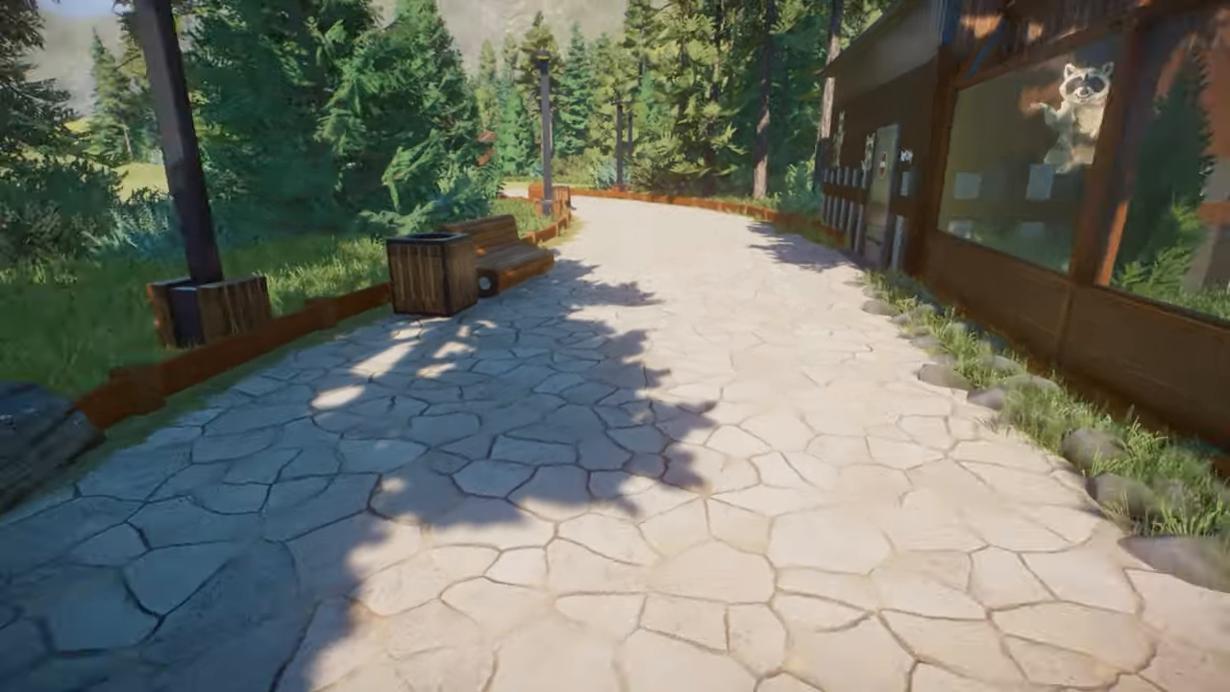
mouse_move(615, 346)
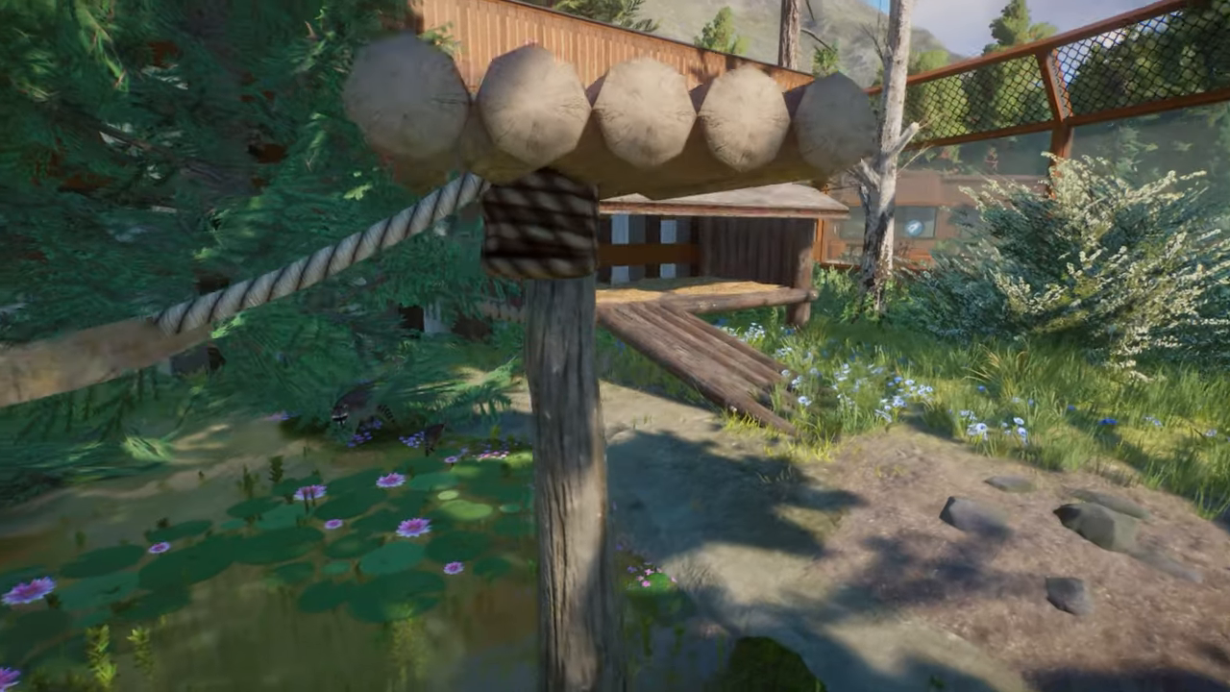
mouse_move(614, 346)
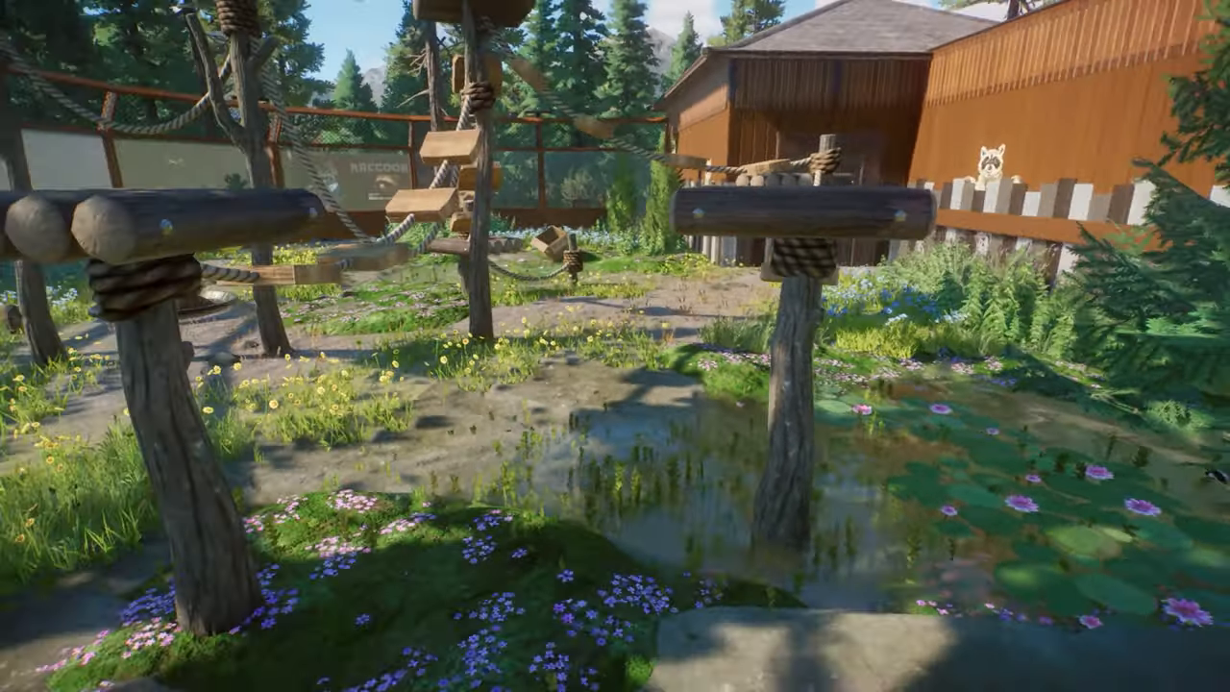